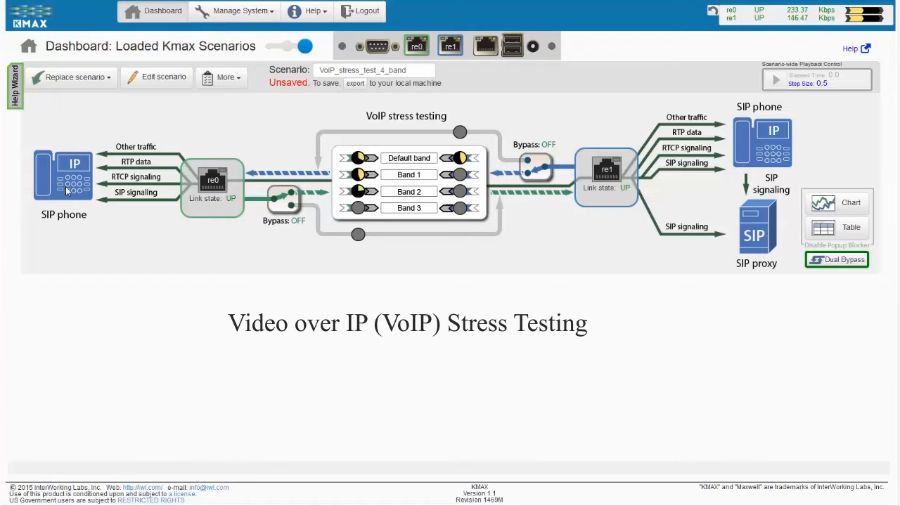
mouse_move(567, 228)
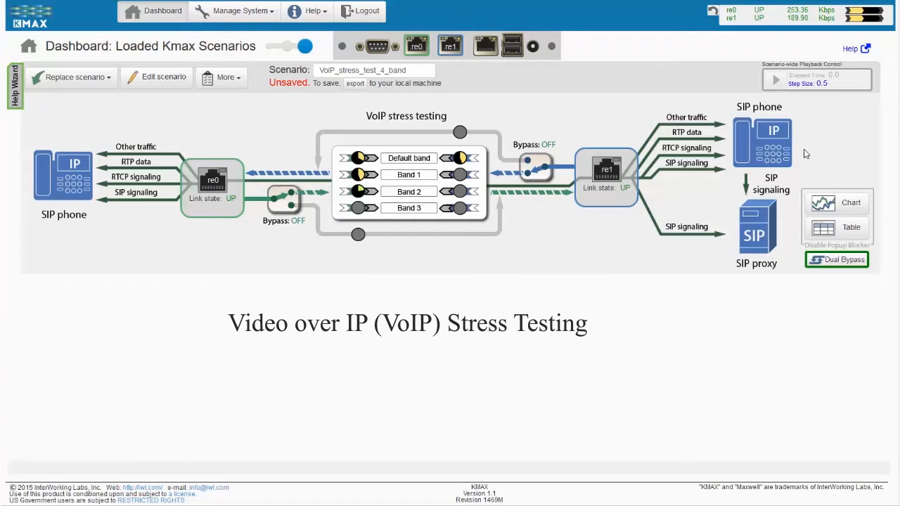
mouse_move(404, 180)
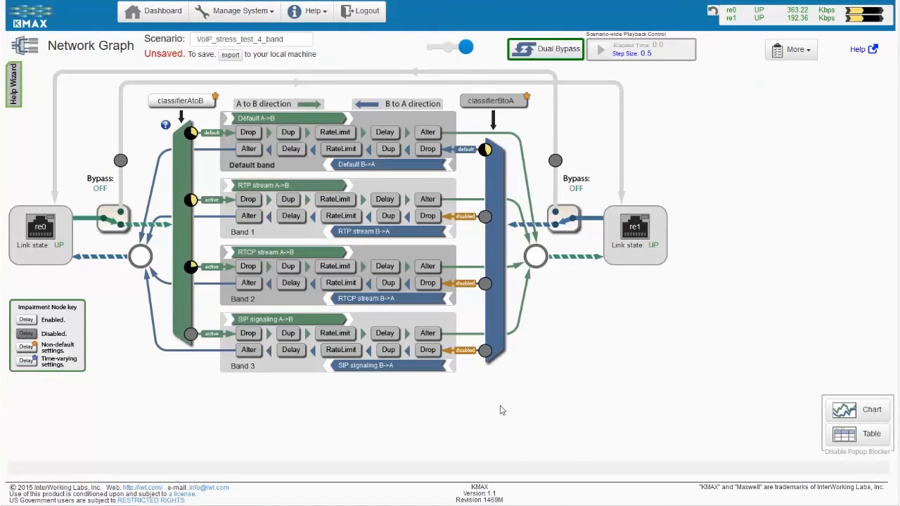
mouse_move(433, 431)
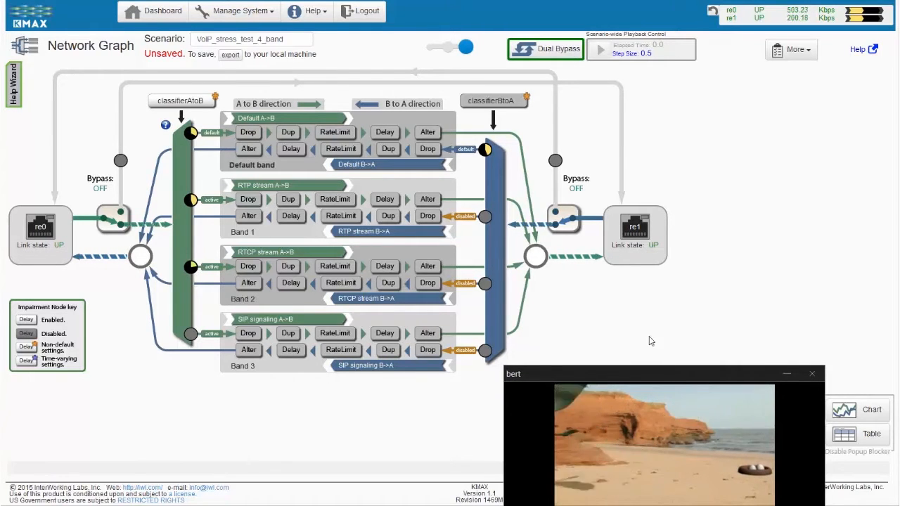
mouse_move(646, 339)
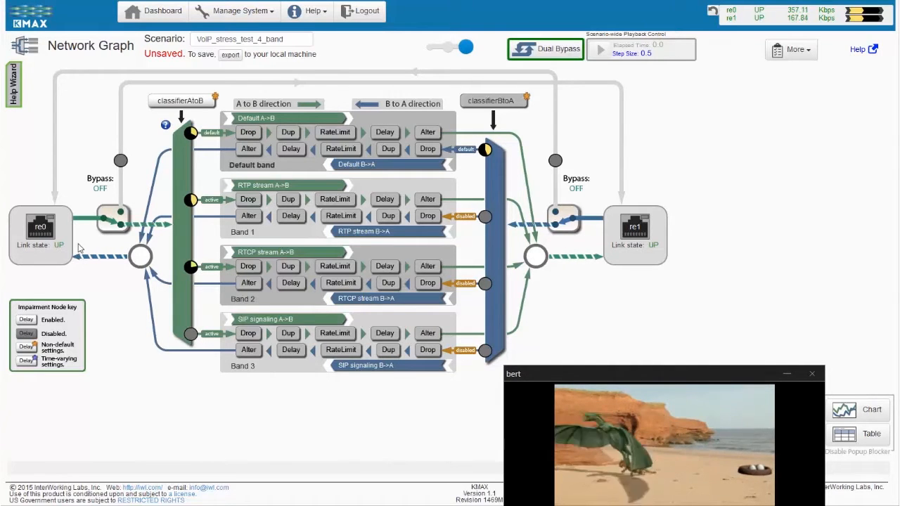
mouse_move(86, 241)
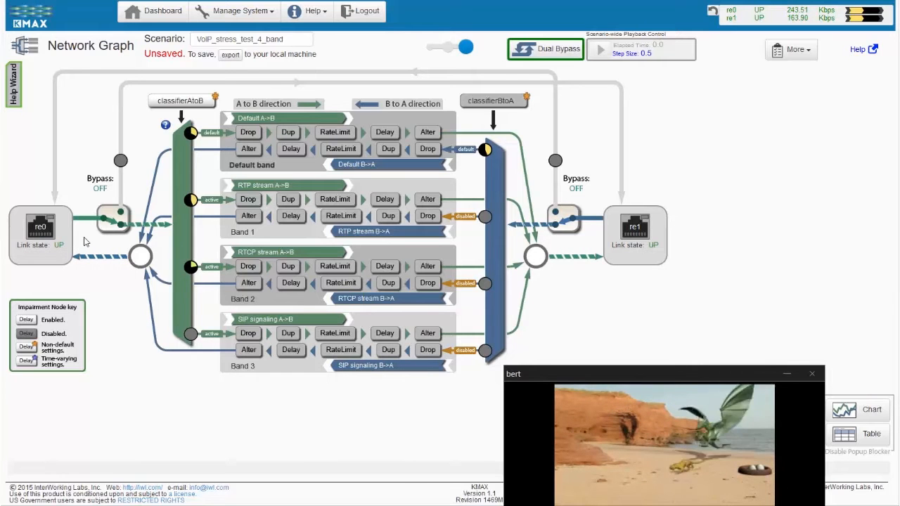
mouse_move(179, 243)
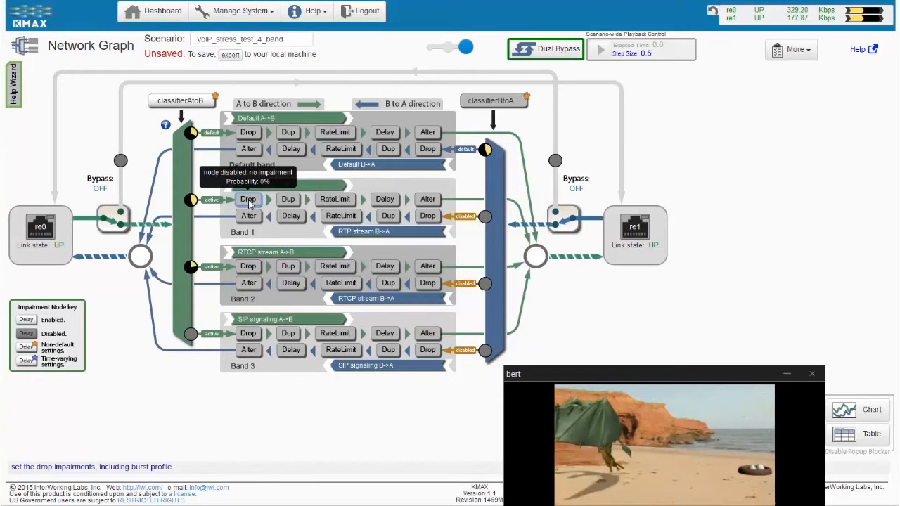
Step: Enable the Band 1 RTP A→B Drop node with a 2% drop probability
left_click(247, 198)
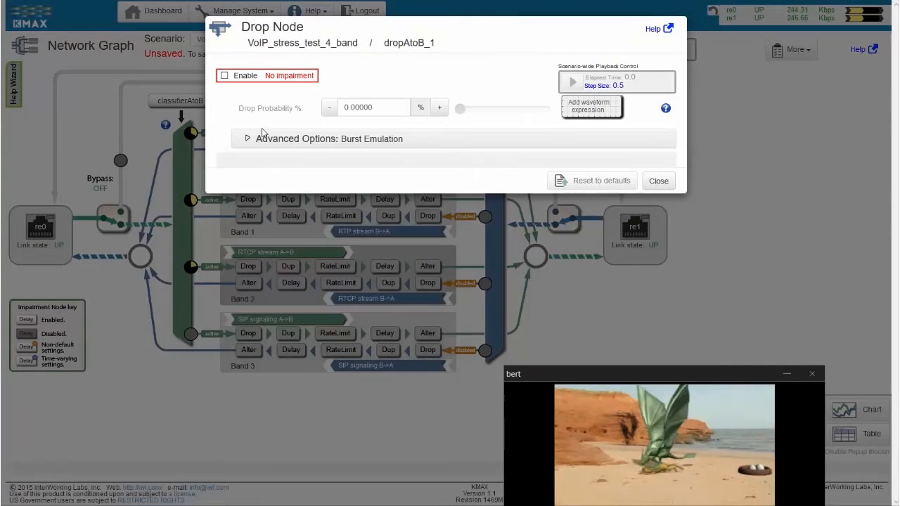
mouse_move(342, 75)
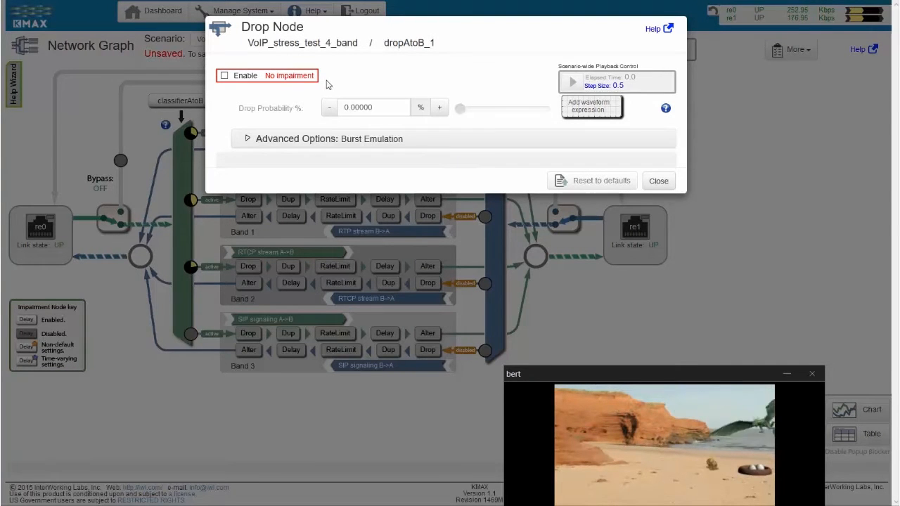
left_click(224, 75)
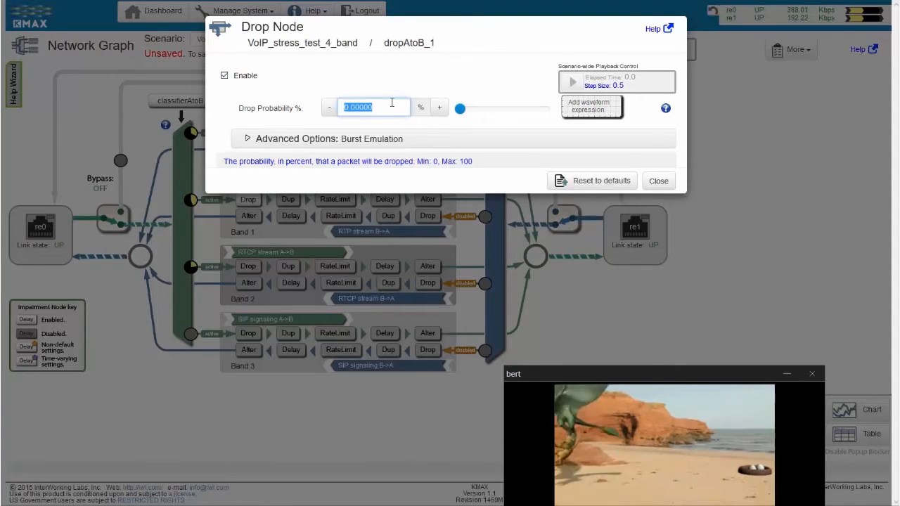
type("2")
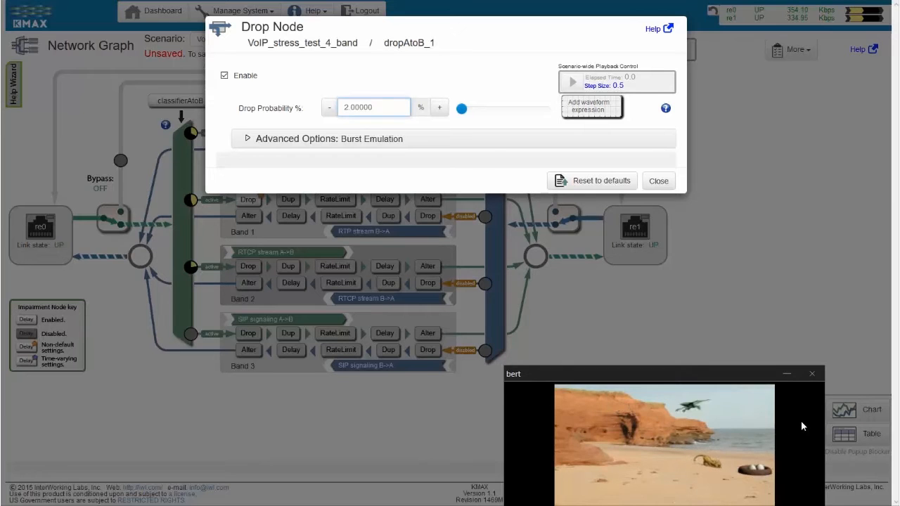
left_click(374, 106)
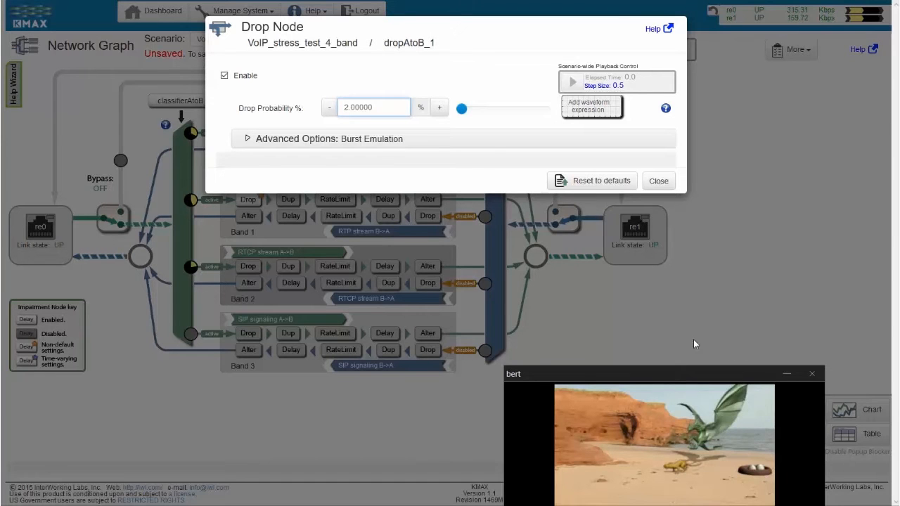
Step: Change the RTP A→B Drop Probability % value to 5
left_click(373, 107)
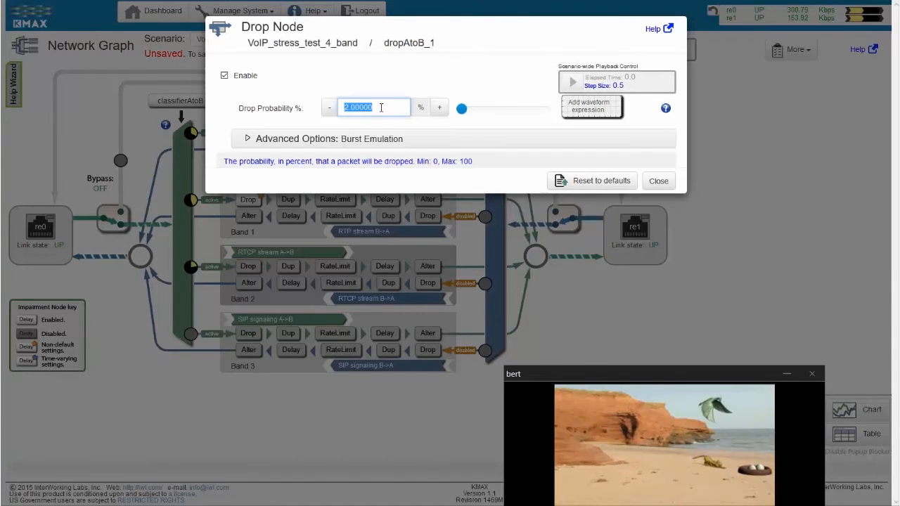
type("5")
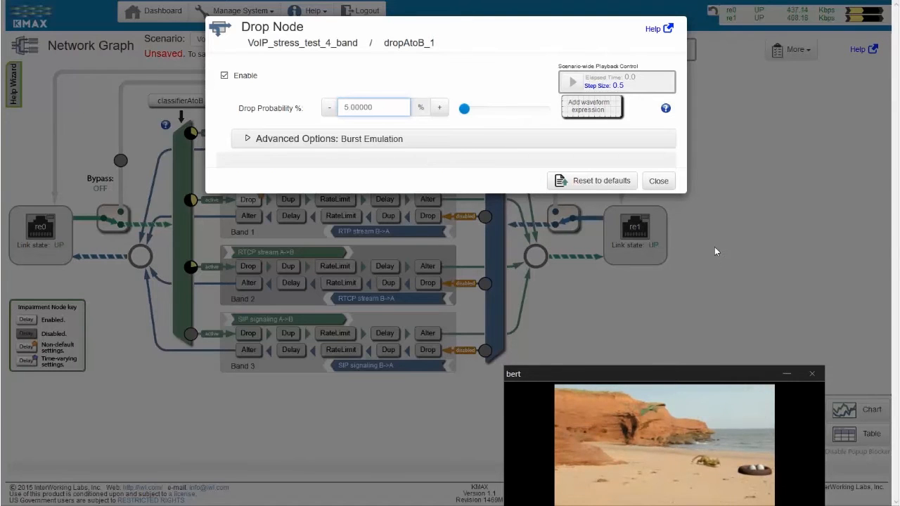
mouse_move(758, 257)
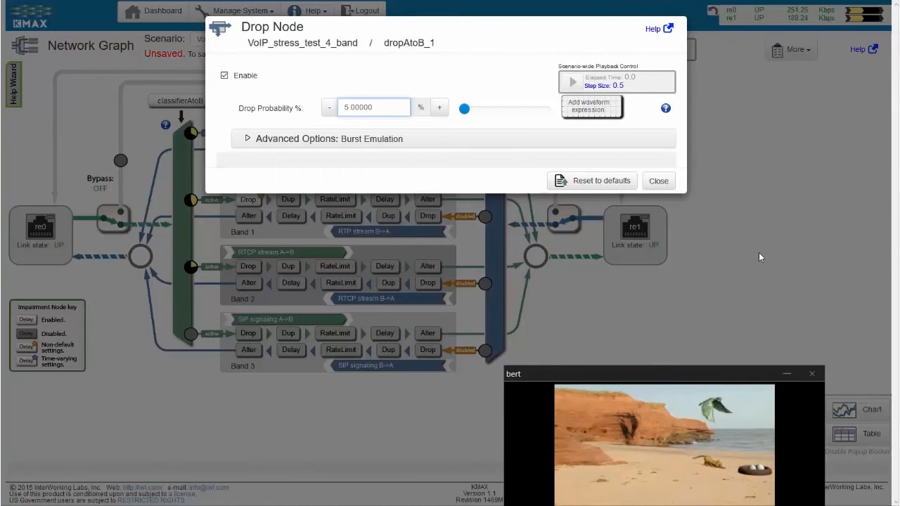
left_click(374, 107)
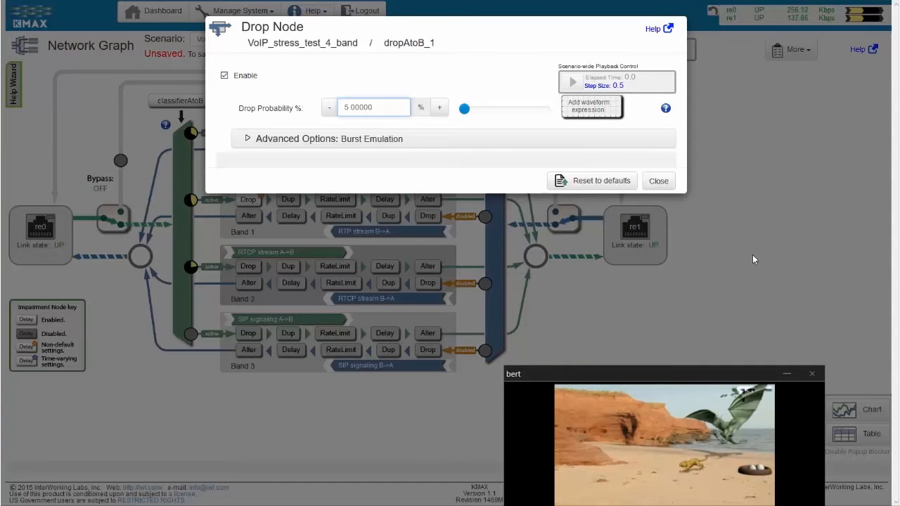
mouse_move(743, 326)
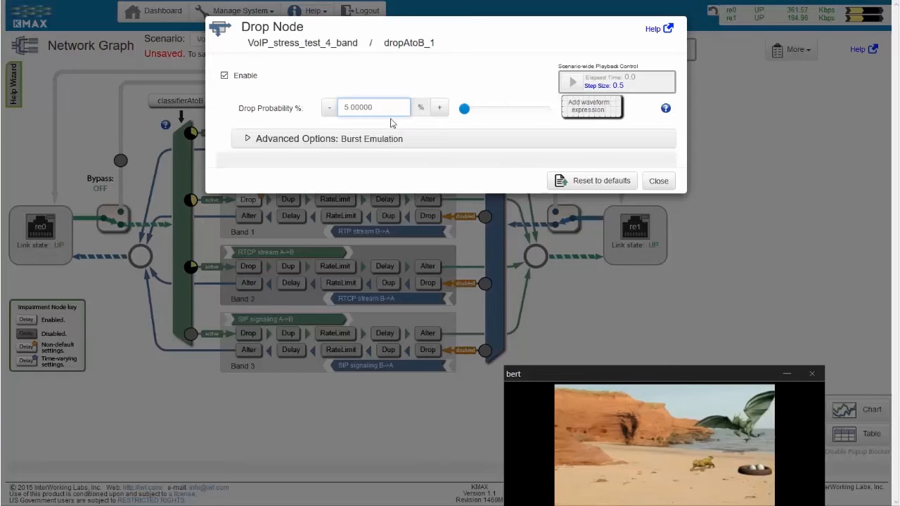
Step: Enter 50 in the RTP A→B Drop Probability % field, then select the whole value
left_click(374, 107)
type("50.00000")
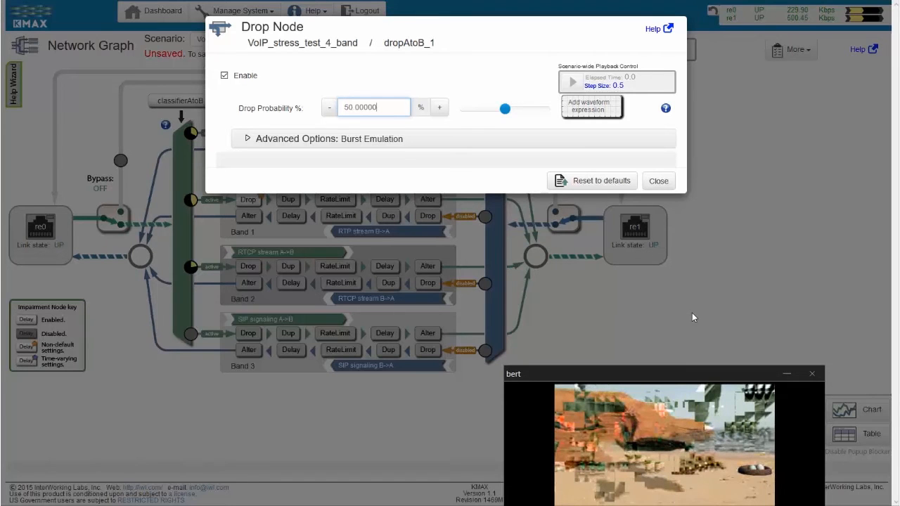
mouse_move(689, 315)
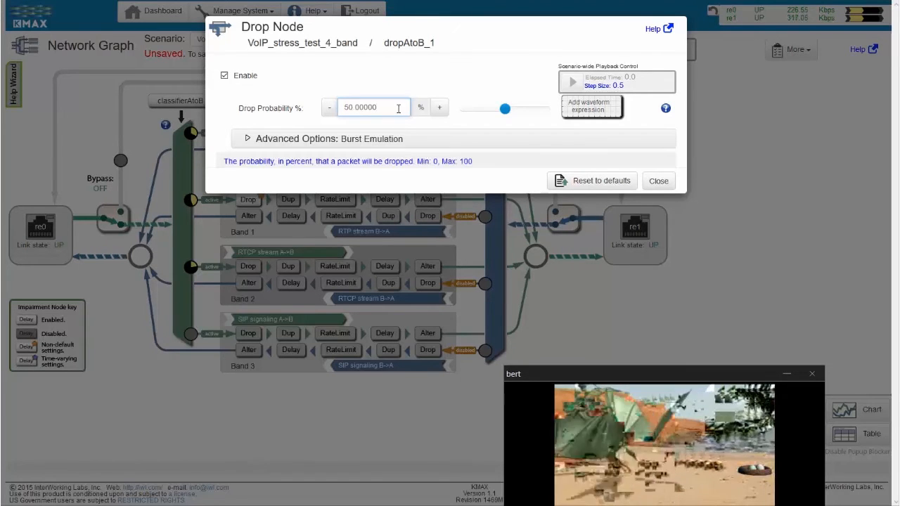
triple_click(373, 107)
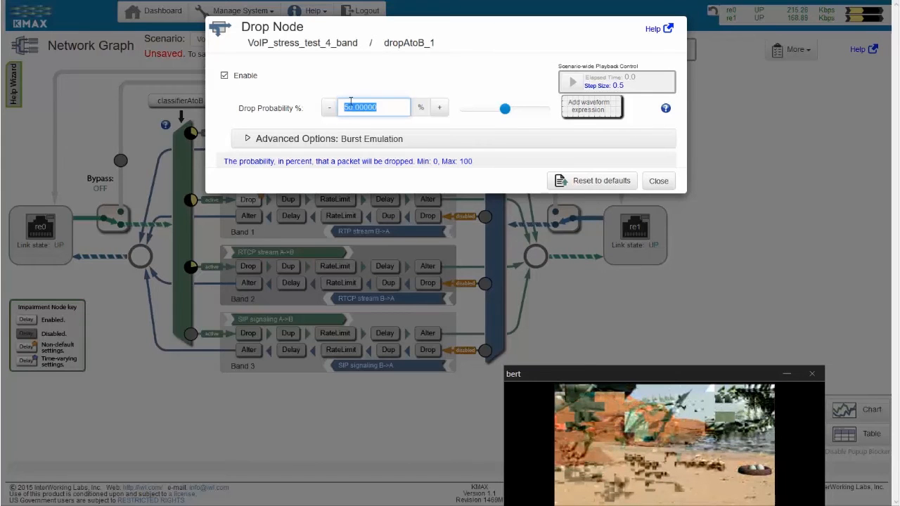